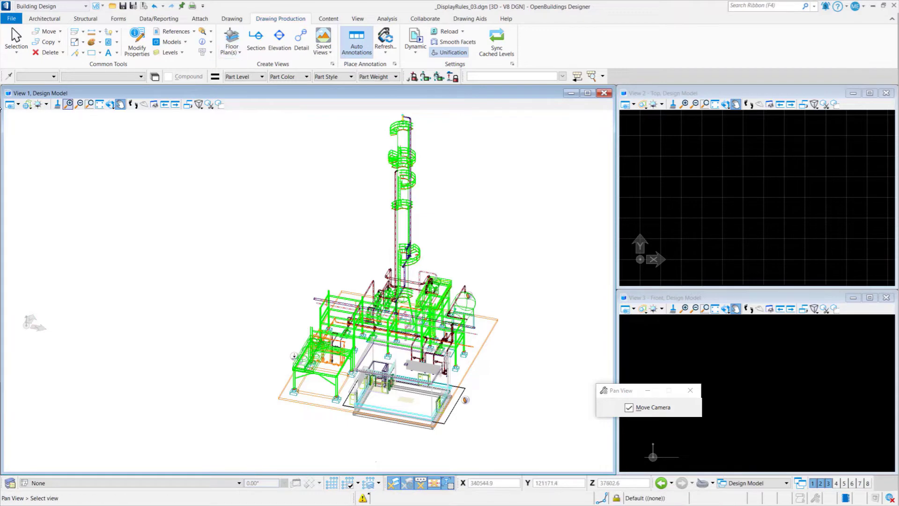
mouse_move(14, 101)
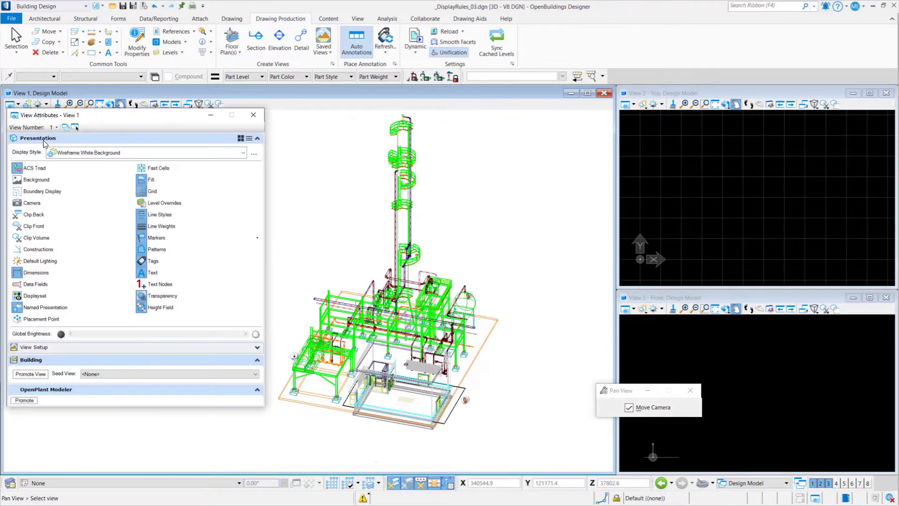
Step: Promote View 1 for OpenPlant Modeler so Centerlines is enabled, then dismiss View Attributes
left_click(25, 401)
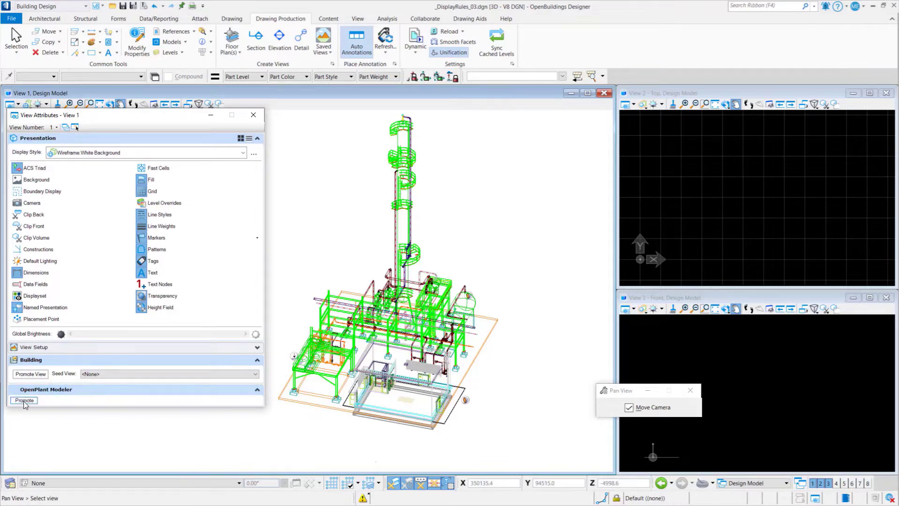
left_click(23, 401)
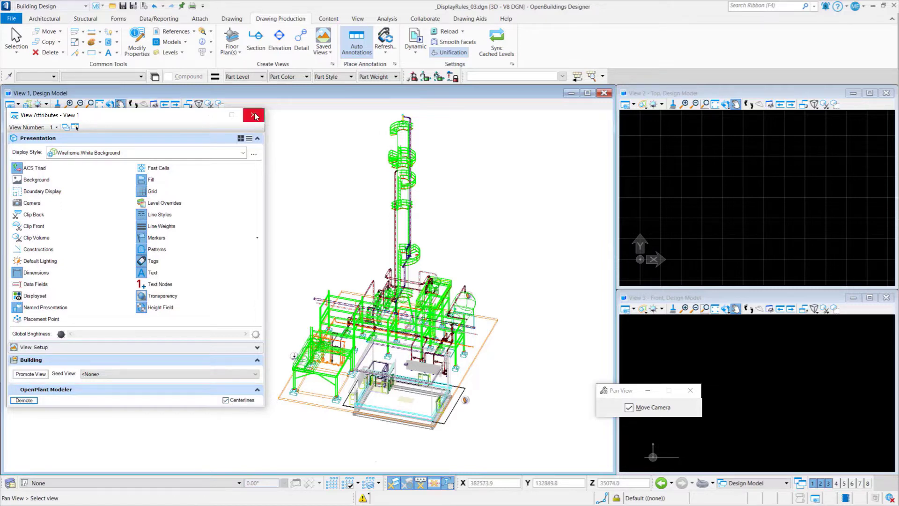
left_click(253, 115)
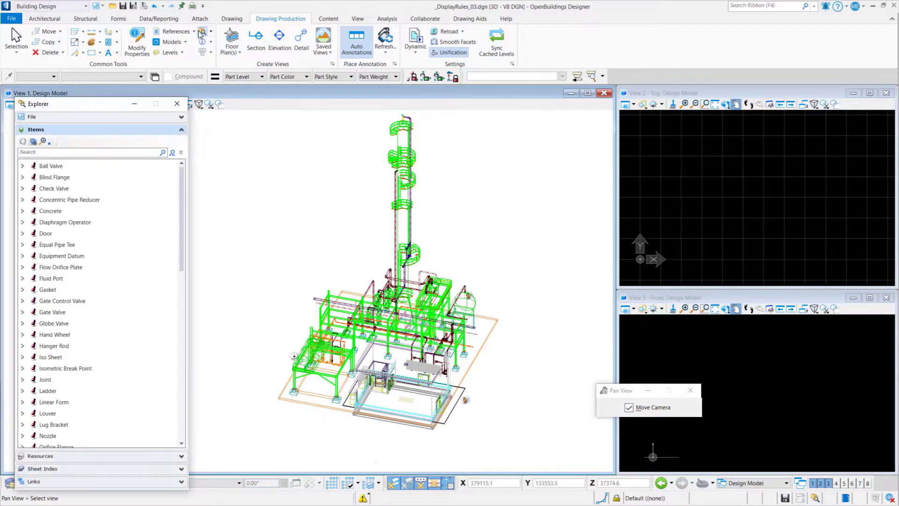
Step: Scroll through the Explorer's Items class list of plant item types
scroll("down", 3)
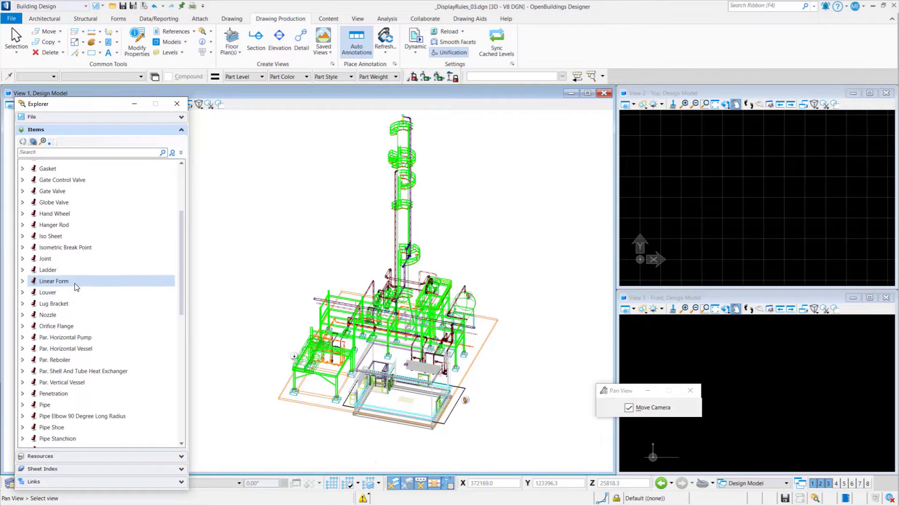
scroll("down", 3)
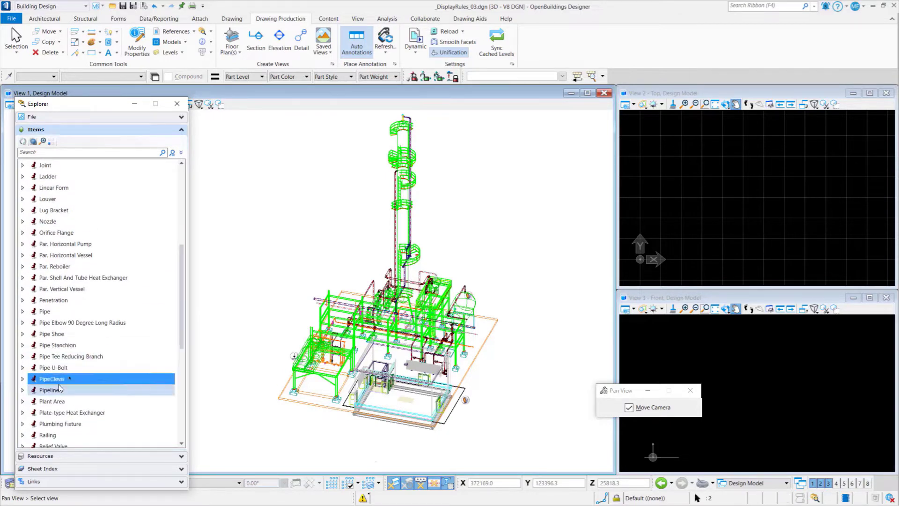
scroll("down", 3)
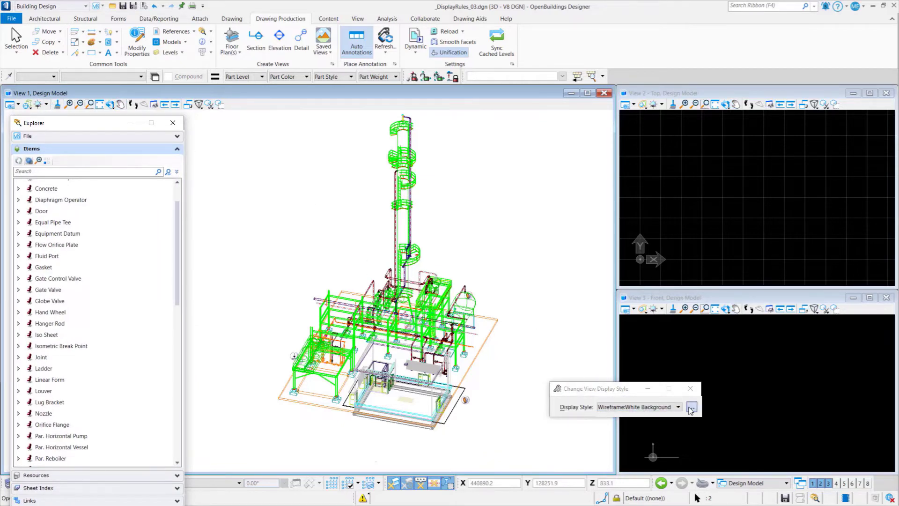
Step: Reach the Piping rule's 'Applies always' condition via Display Styles and Display Rules
left_click(692, 406)
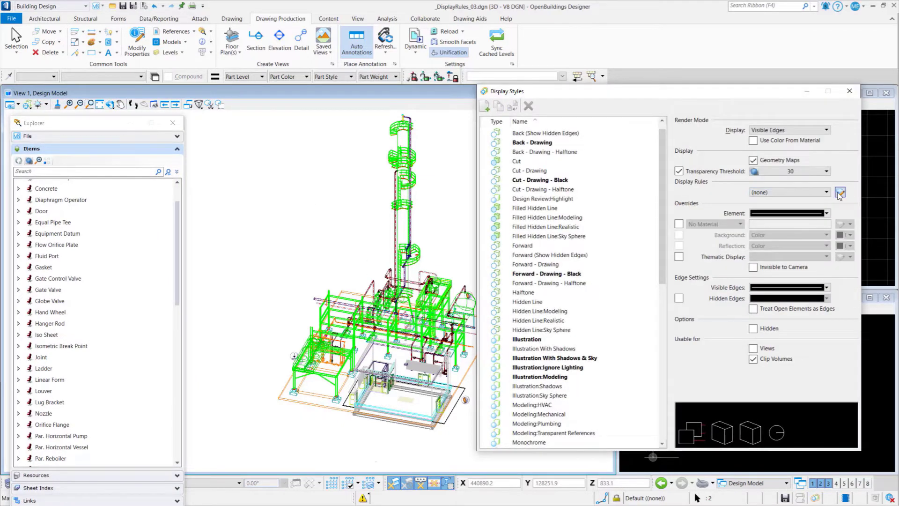
left_click(840, 192)
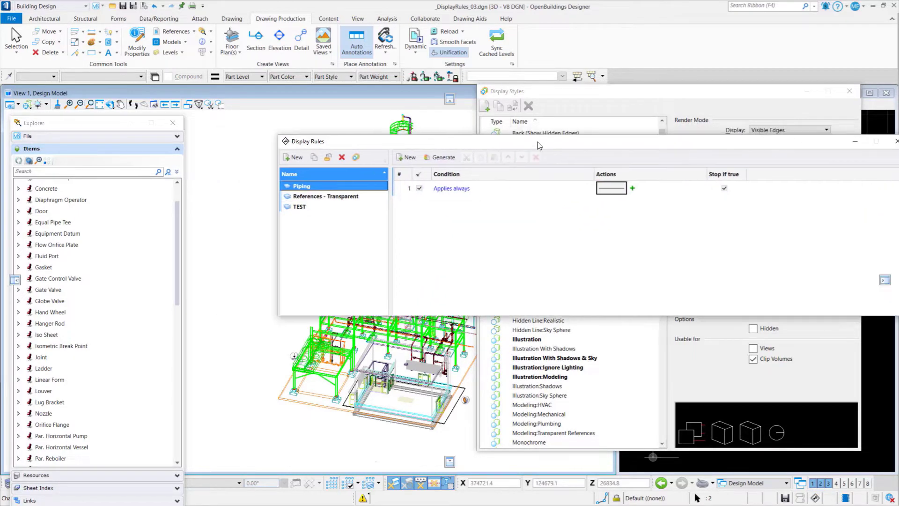
left_click(451, 189)
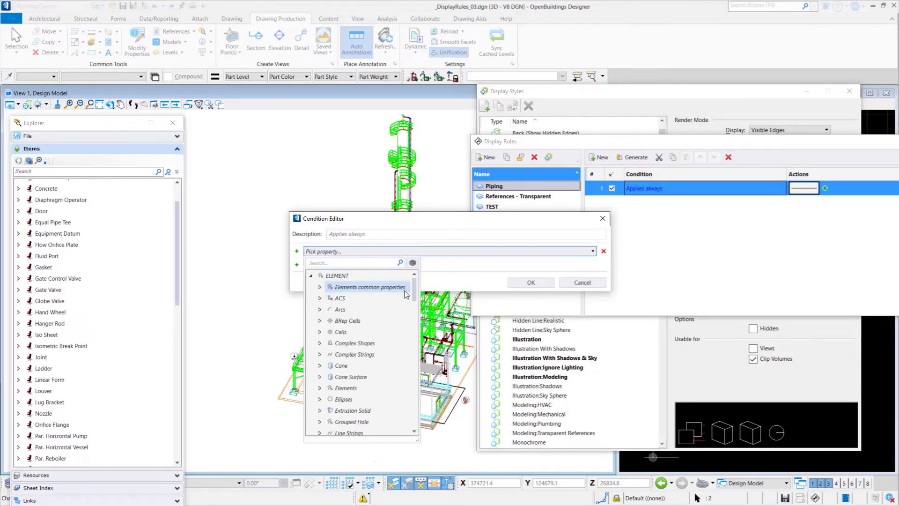
Step: Browse the condition's property class tree and expand Pipeline to see its property groups
scroll("down", 3)
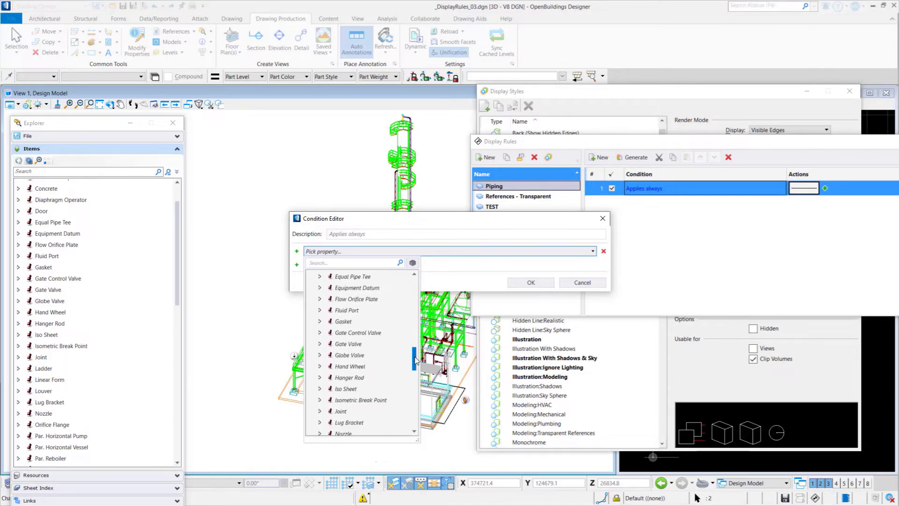
scroll("down", 3)
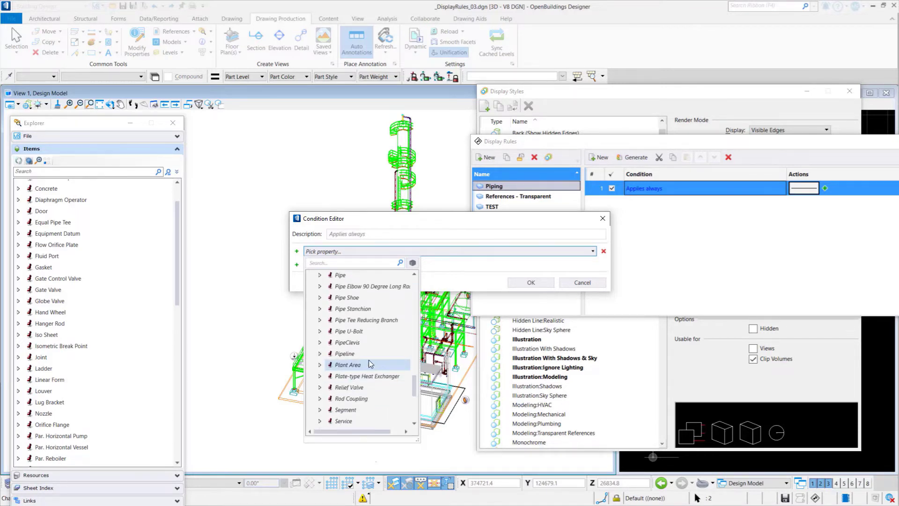
left_click(320, 354)
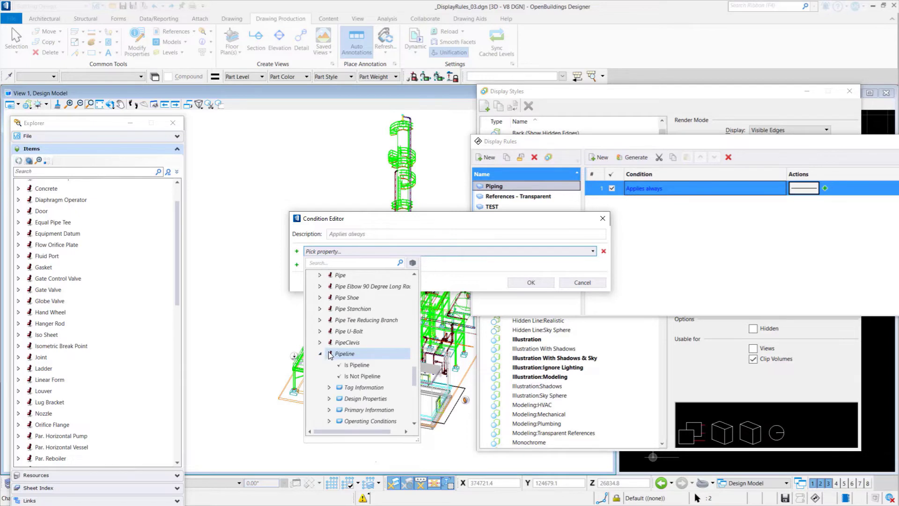
scroll("down", 3)
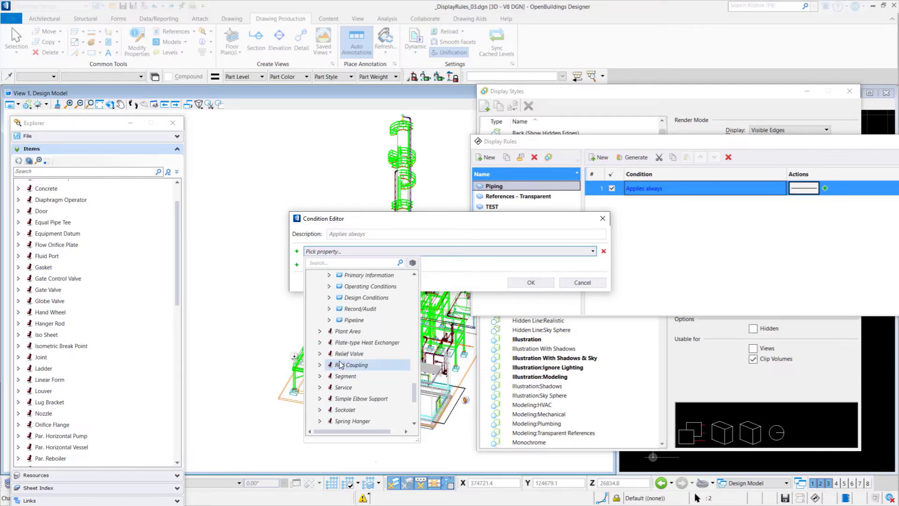